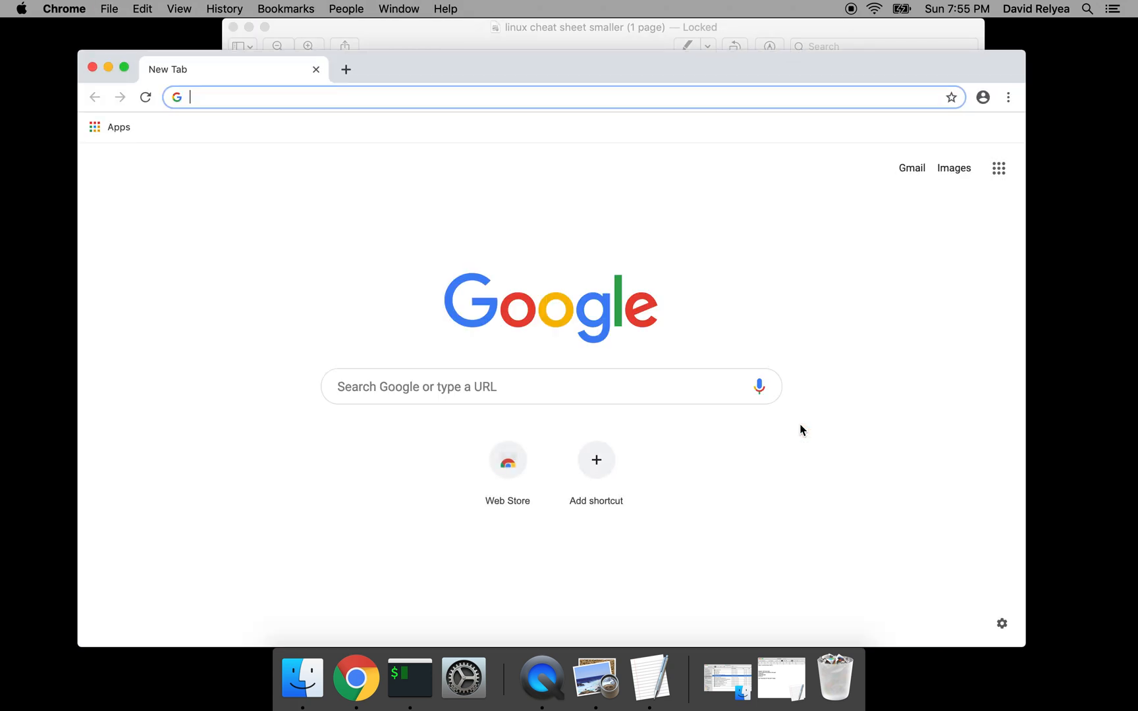
Run a Google search for "reuters 21578" and scroll through the results
{"action": "type", "text": "reuters 21578"}
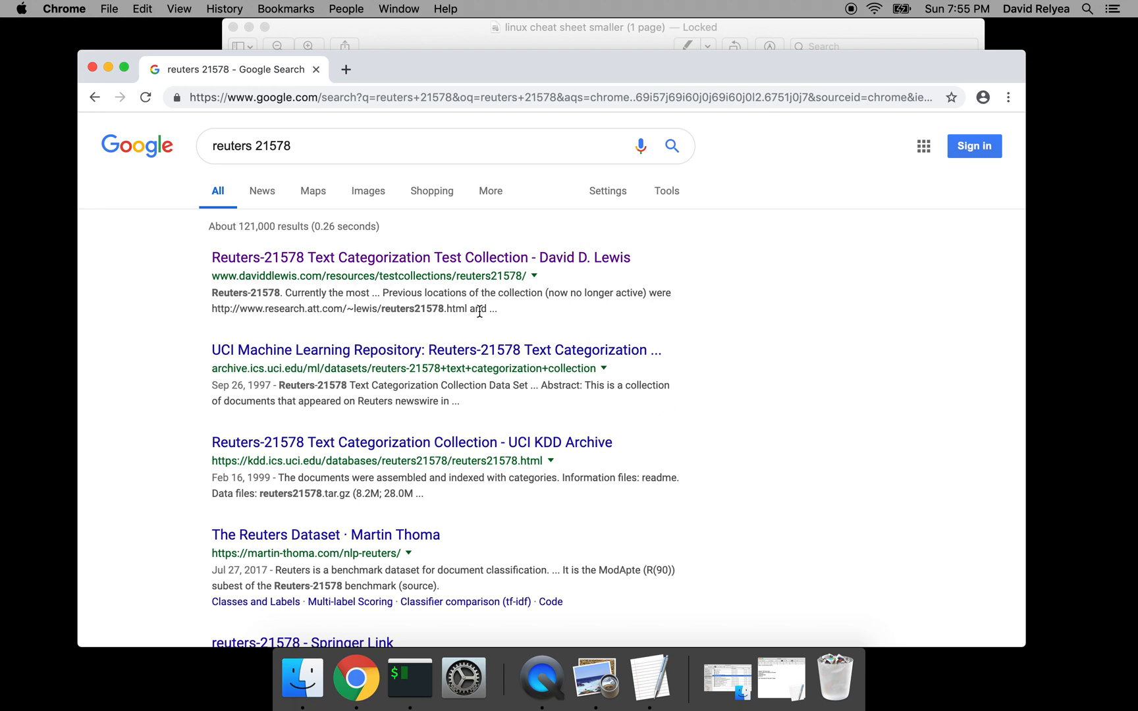
{"action": "mouse_move", "coordinate": [392, 434]}
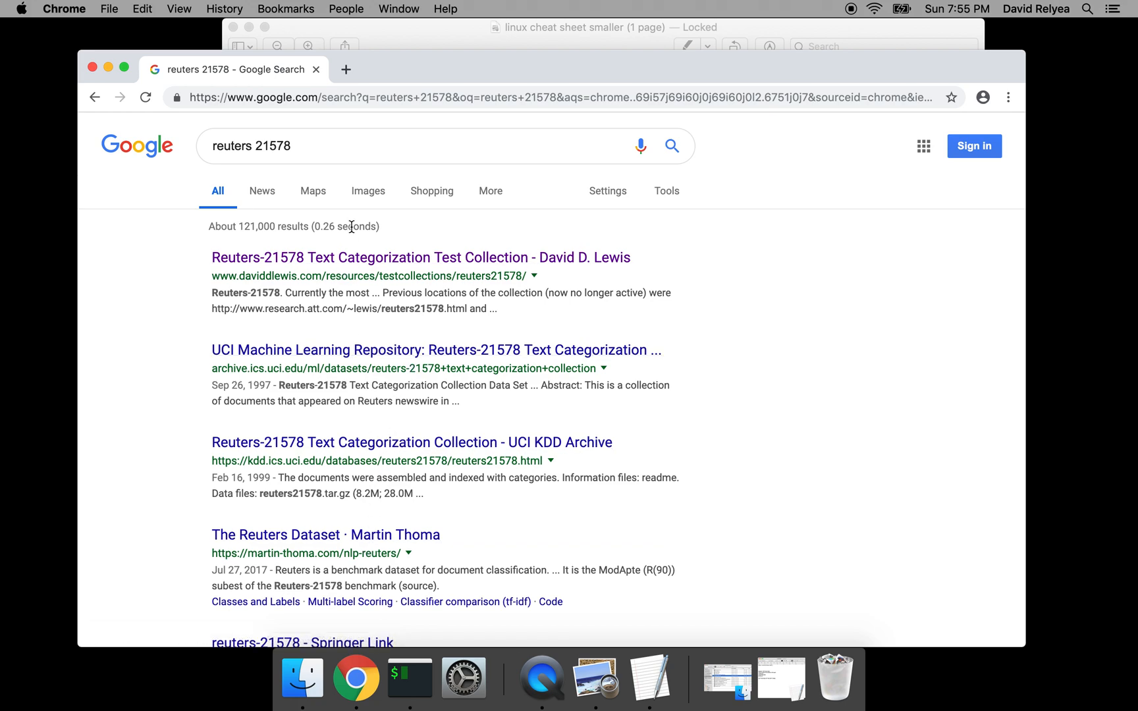
{"action": "scroll", "scroll_direction": "down", "scroll_amount": 3}
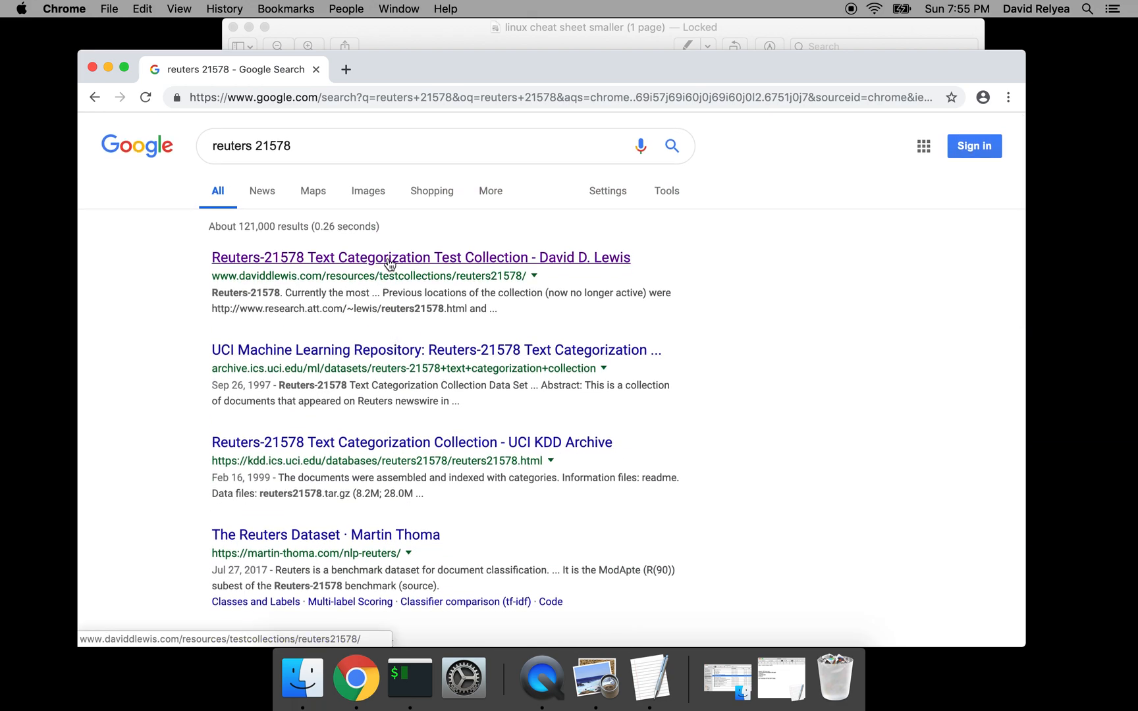
Open the "Reuters-21578 Text Categorization Test Collection" result by David D. Lewis
{"action": "left_click", "coordinate": [420, 257]}
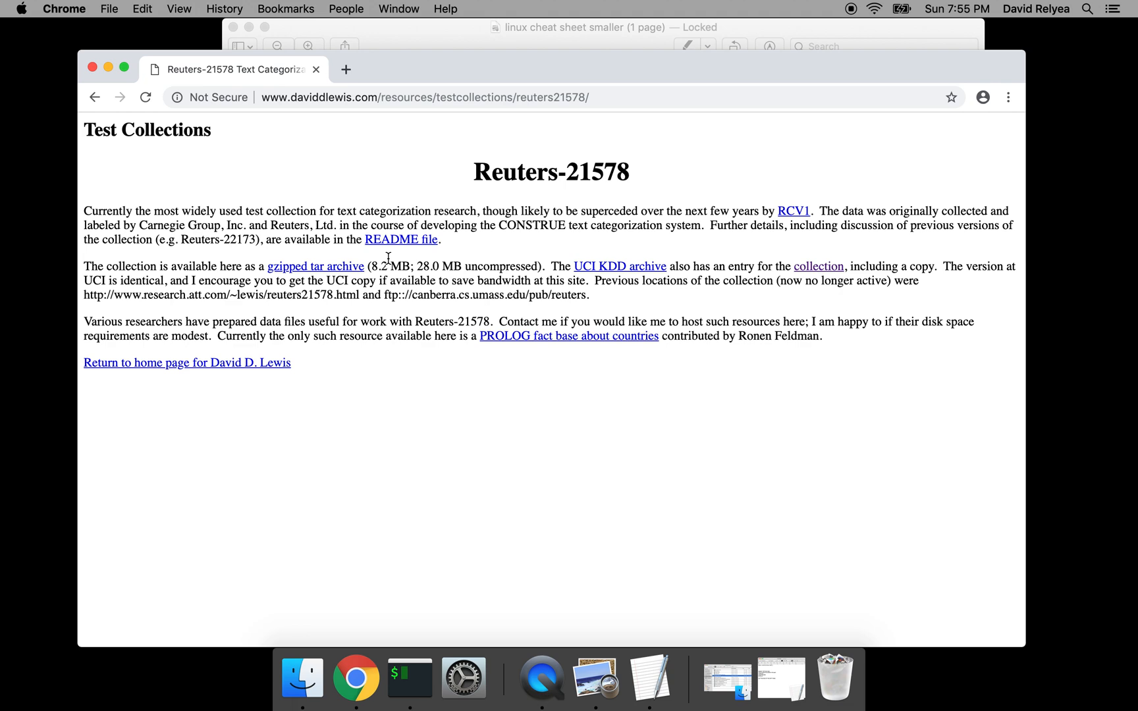
{"action": "mouse_move", "coordinate": [474, 293]}
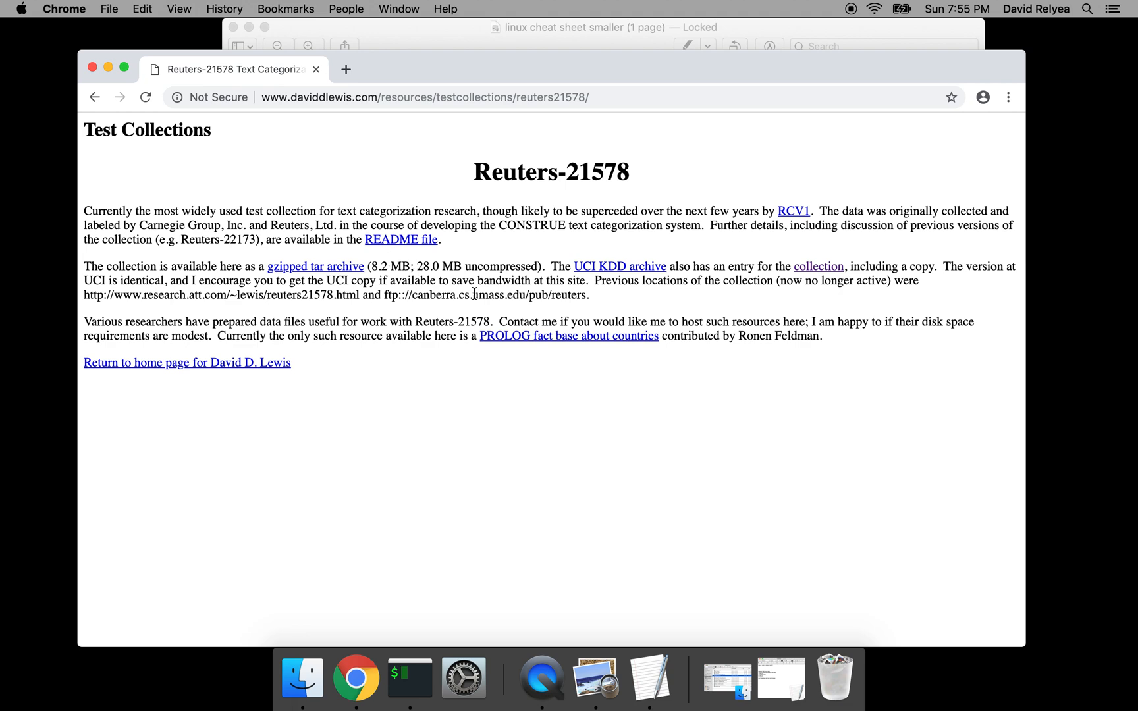
{"action": "mouse_move", "coordinate": [751, 306]}
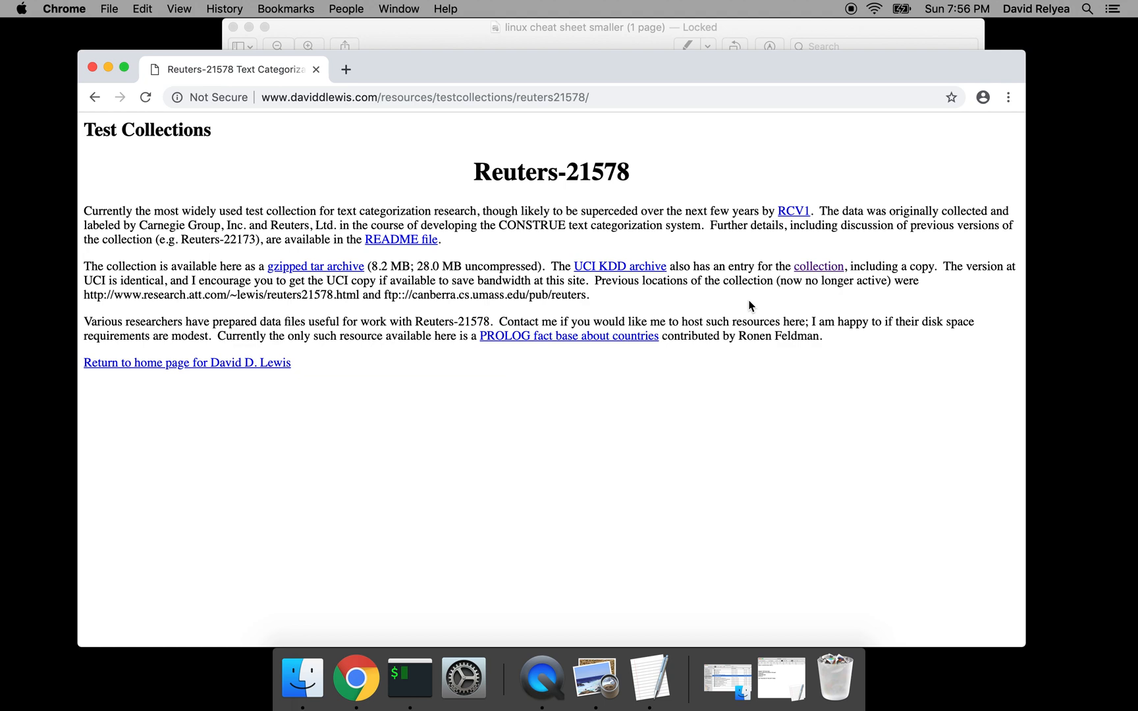
{"action": "mouse_move", "coordinate": [819, 266]}
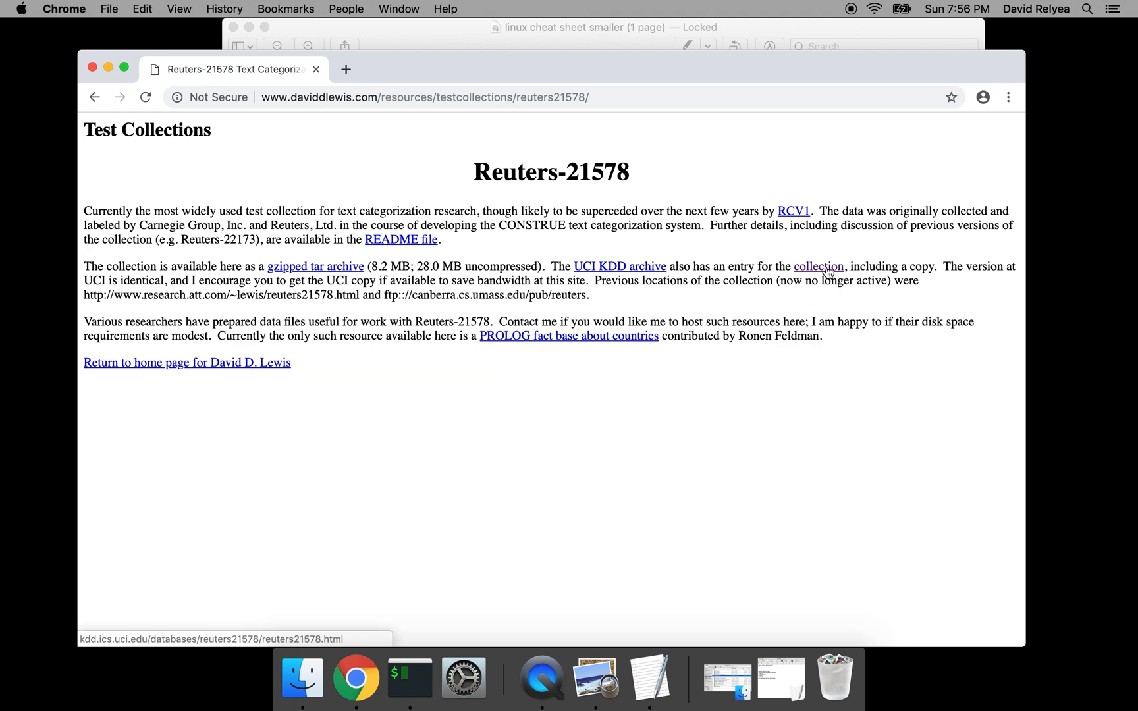
{"action": "mouse_move", "coordinate": [818, 274]}
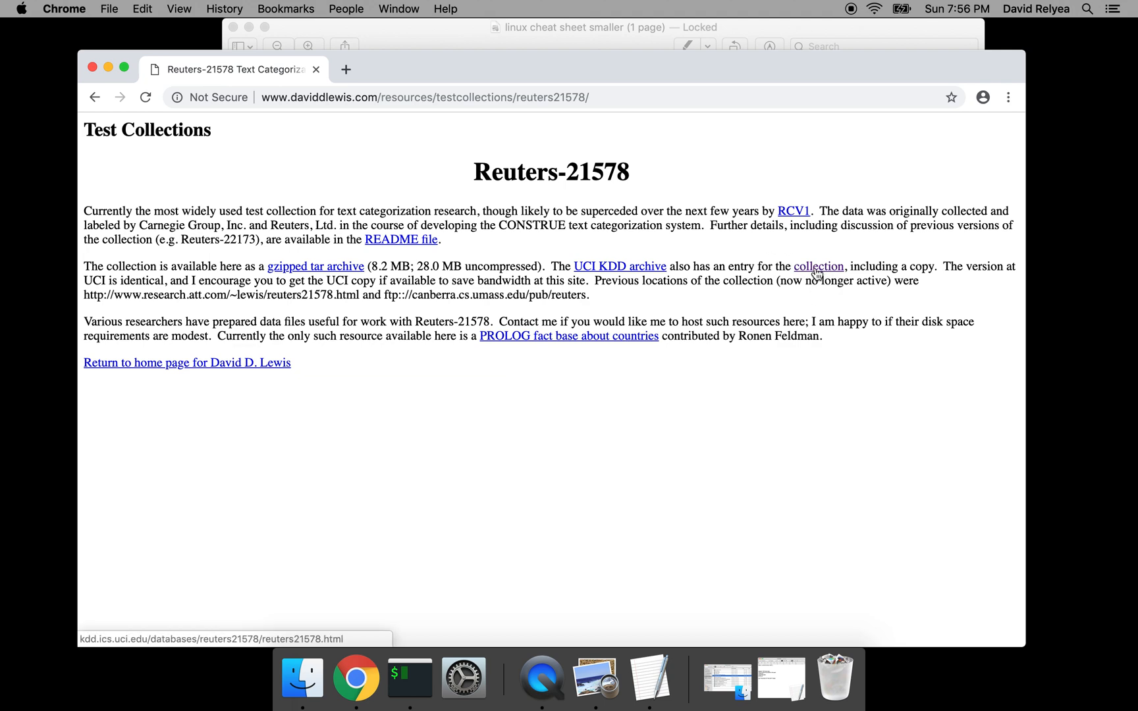
Follow the UCI KDD collection link and download reuters21578.tar.gz from its Data files
{"action": "left_click", "coordinate": [818, 266]}
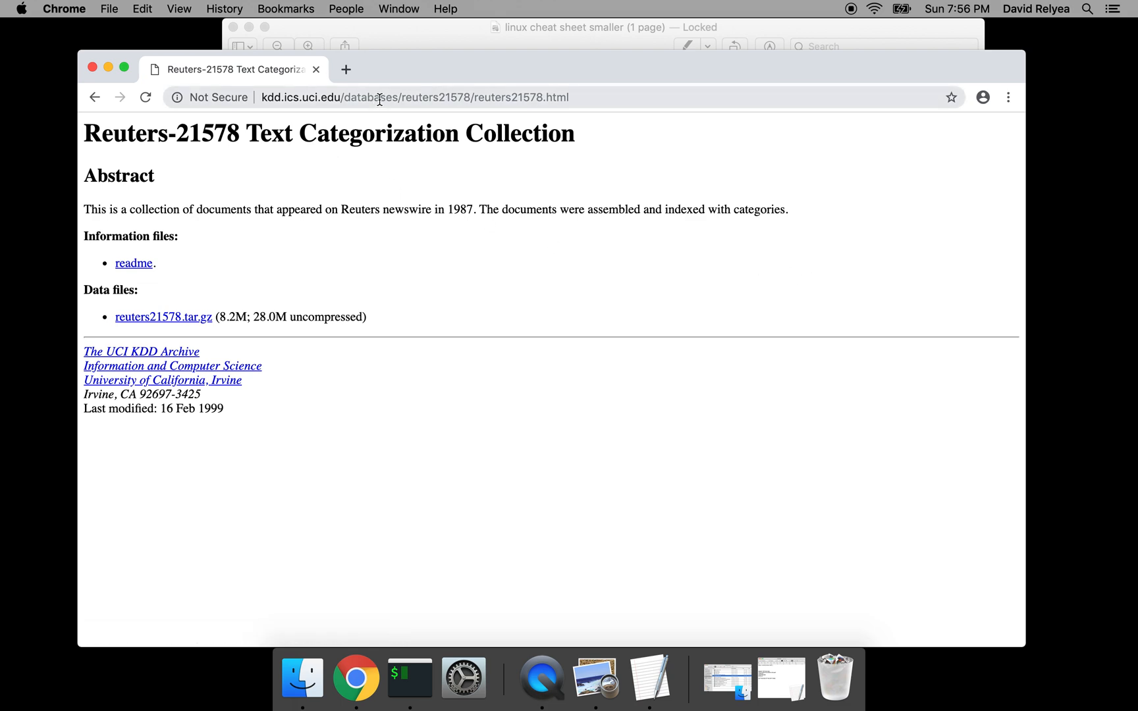
{"action": "mouse_move", "coordinate": [280, 175]}
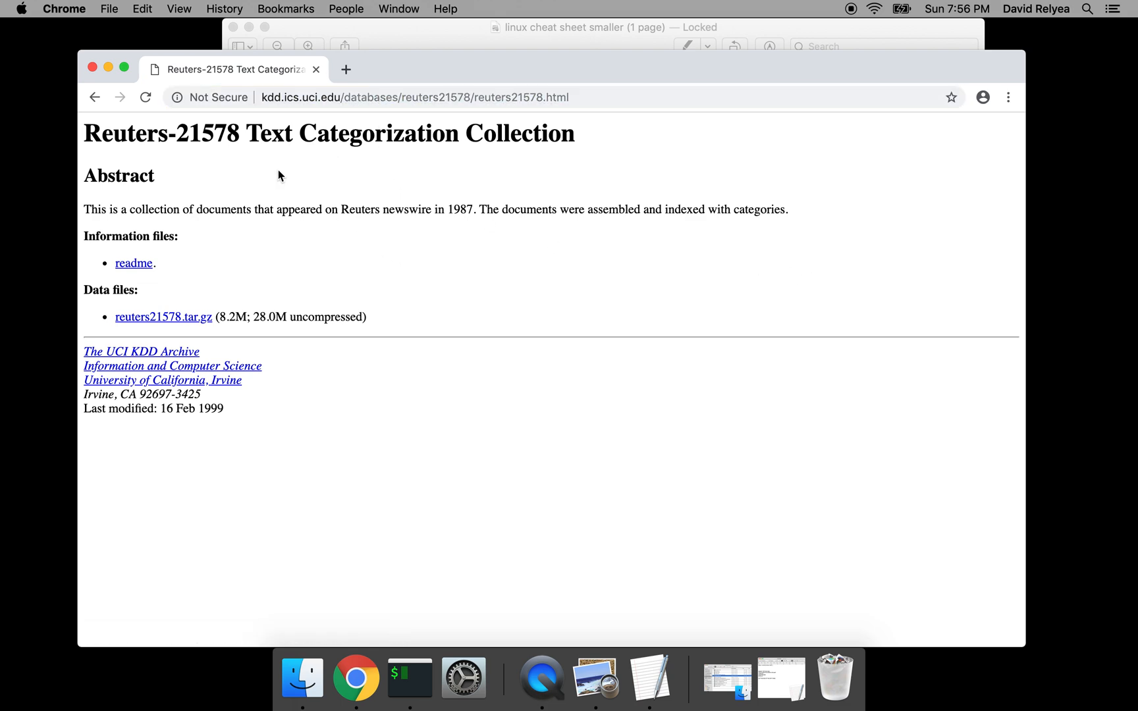
{"action": "mouse_move", "coordinate": [543, 144]}
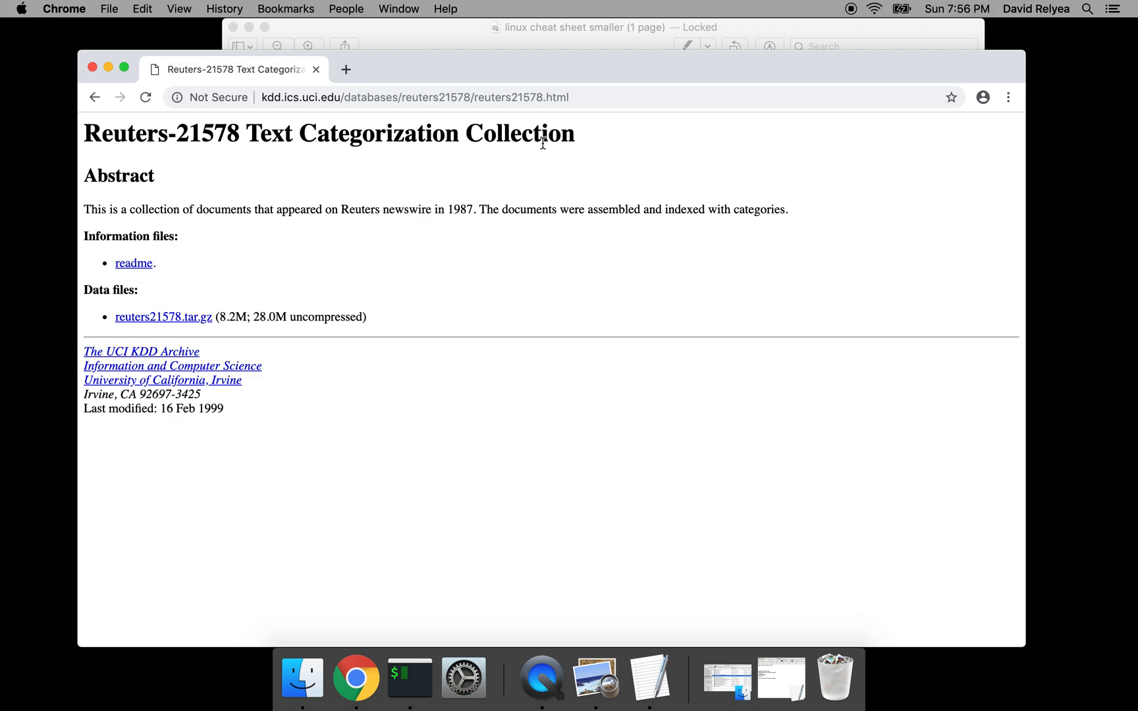
{"action": "mouse_move", "coordinate": [181, 317]}
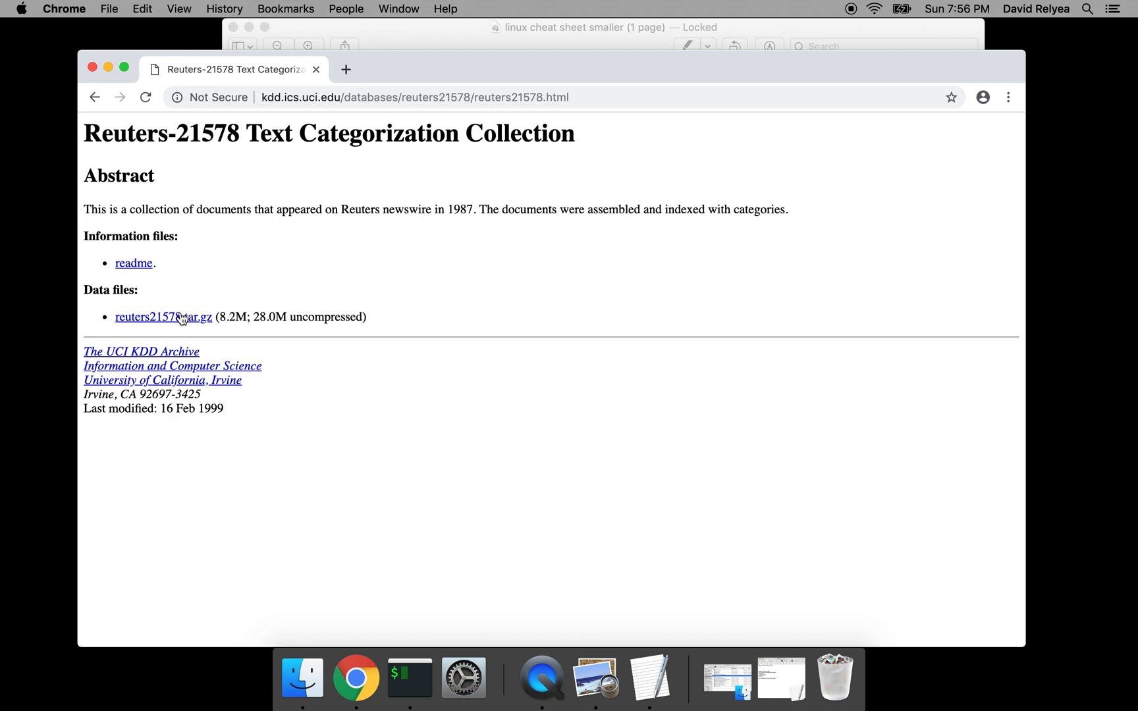
{"action": "left_click", "coordinate": [162, 316]}
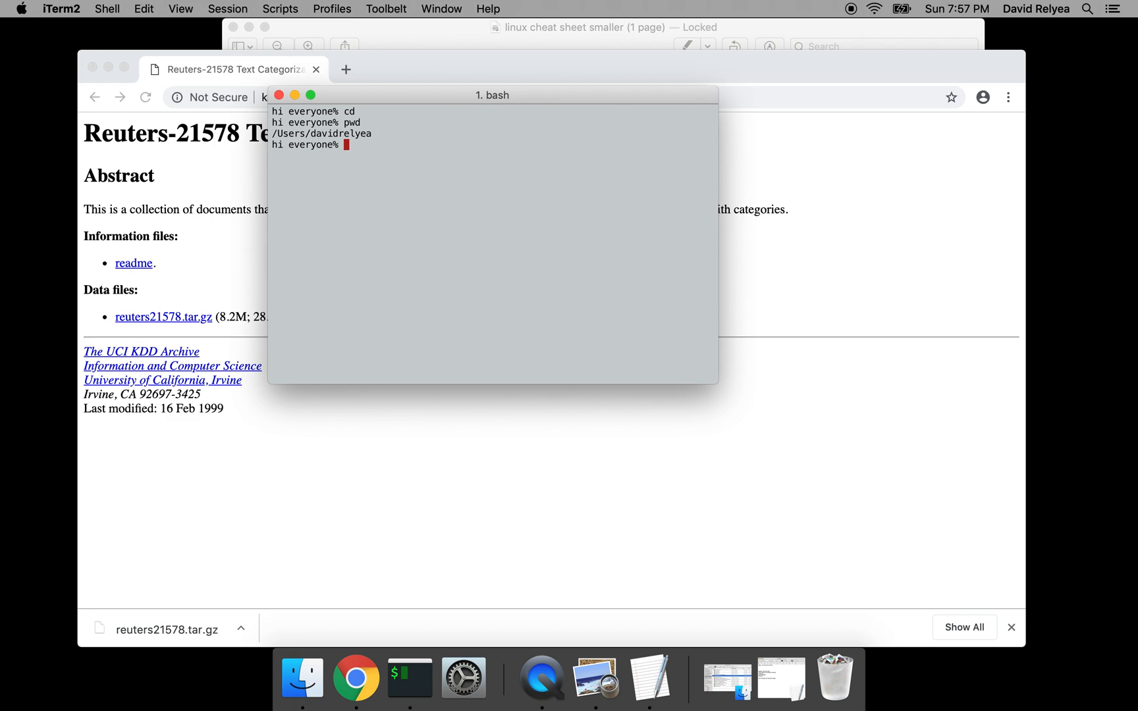
Change into Downloads and list its contents to find reuters21578.tar.gz
{"action": "type", "text": "cd Downloads/"}
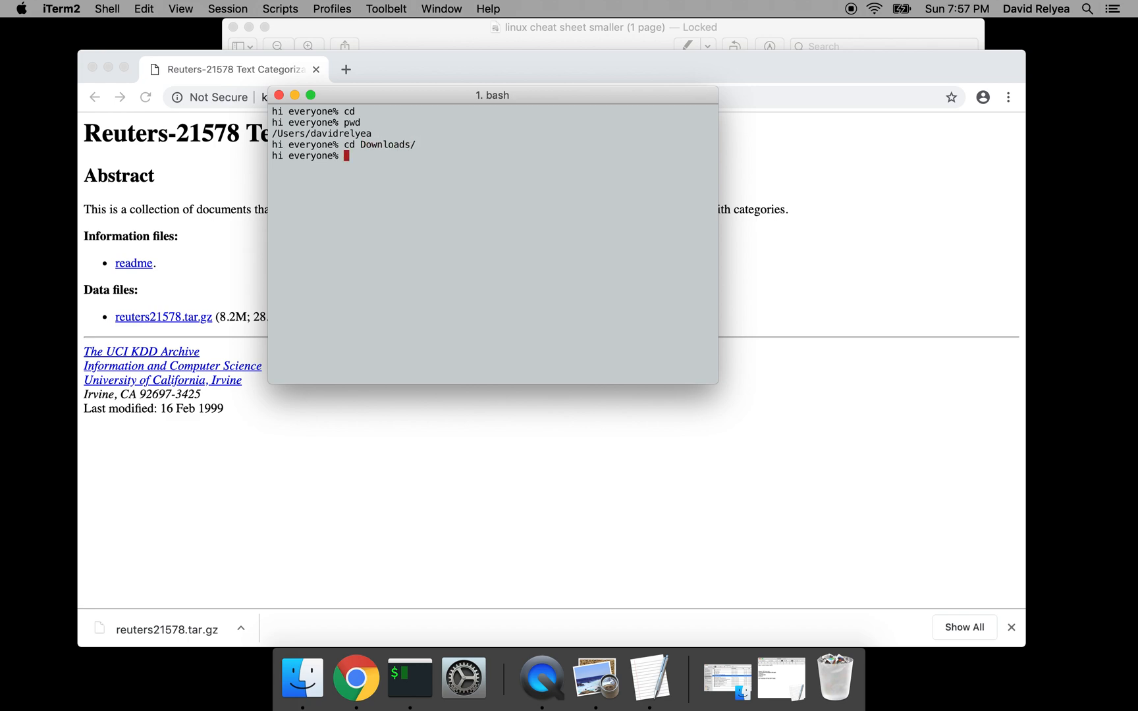
{"action": "type", "text": "ls"}
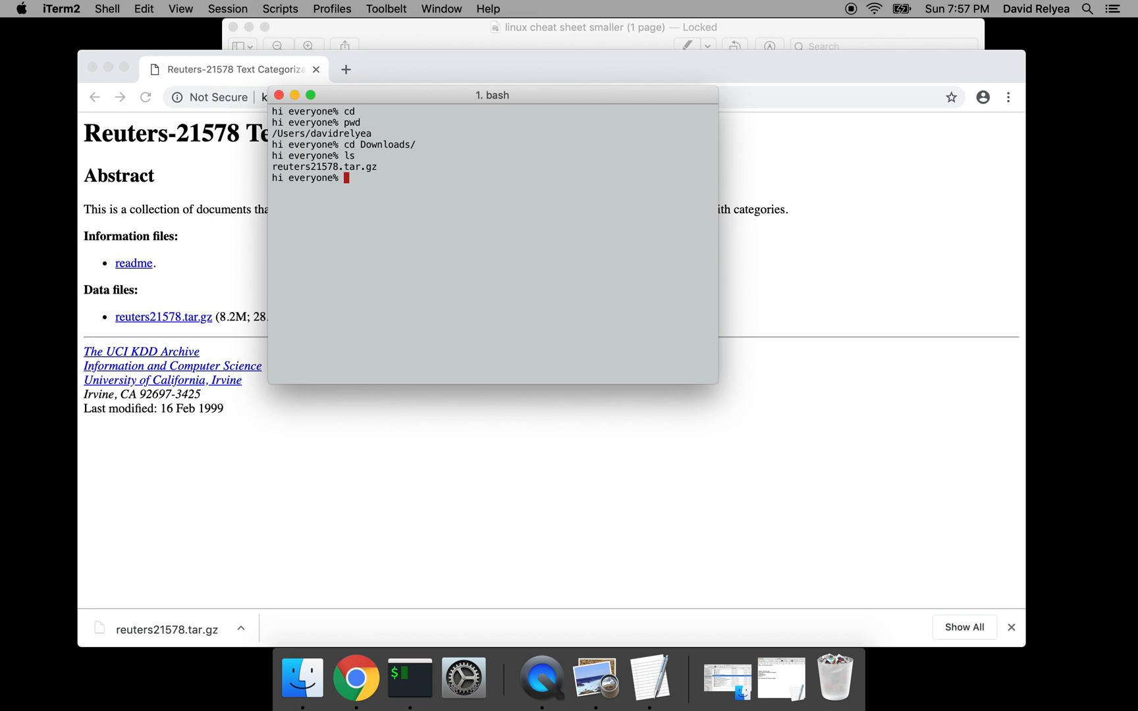
Extract reuters21578.tar.gz with tar -xzf and list the extracted .sgm, .txt and lewis.dtd files
{"action": "type", "text": "tar -"}
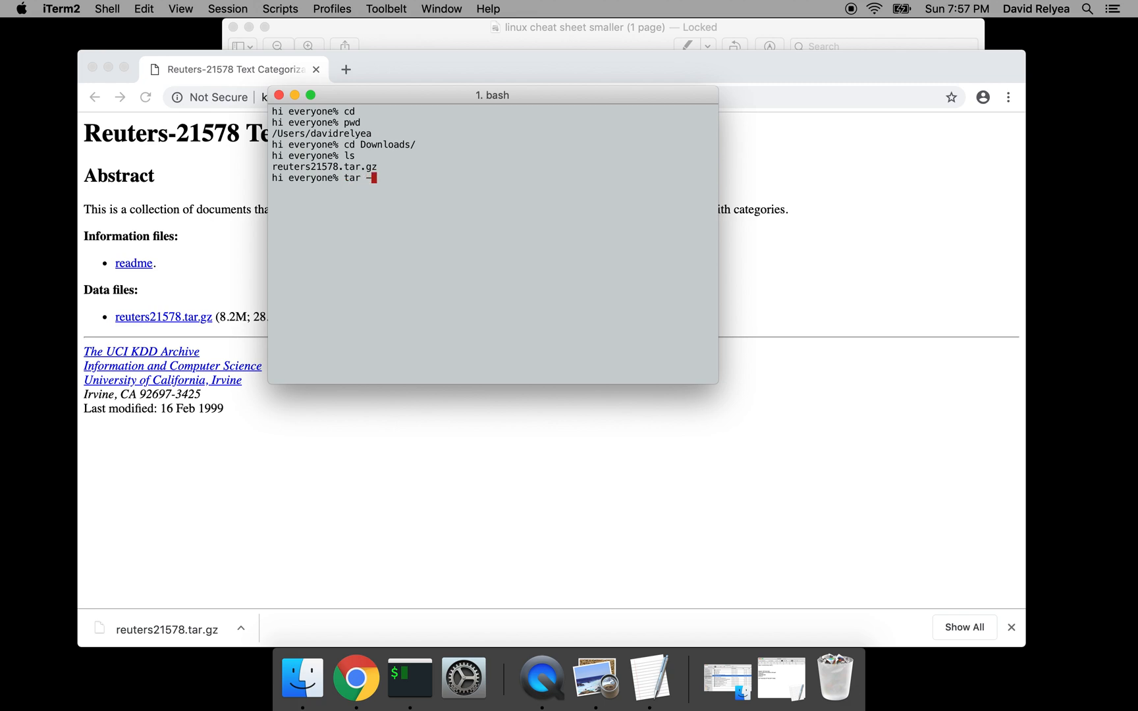
{"action": "type", "text": "zf"}
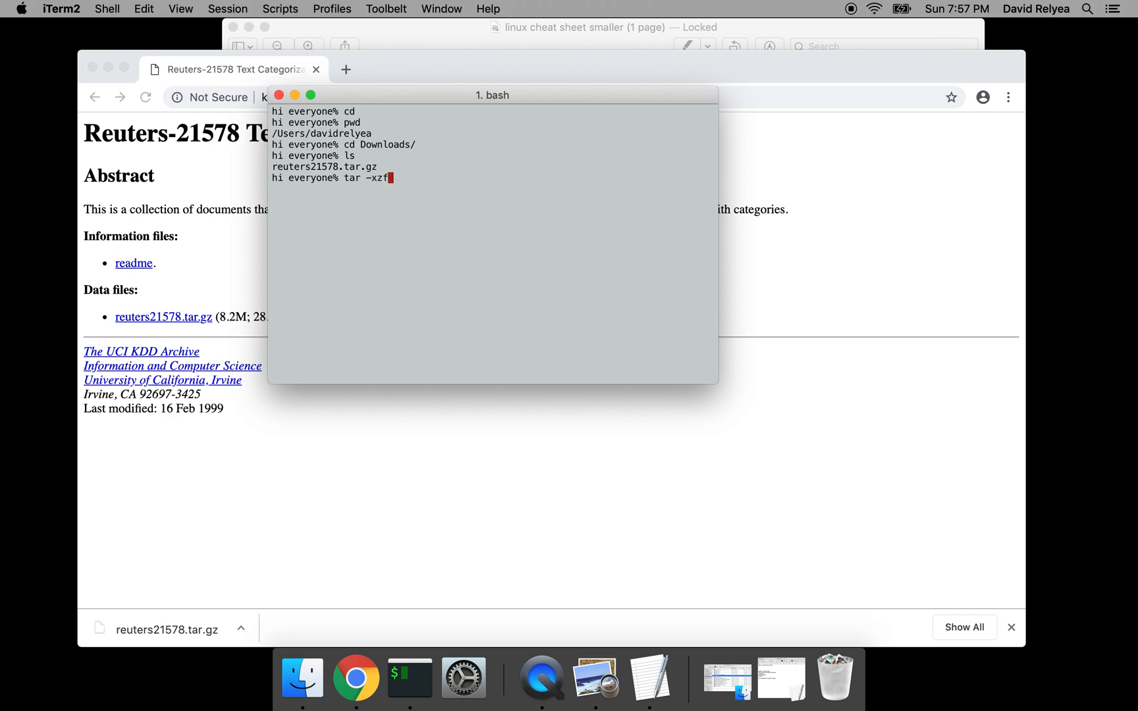
{"action": "type", "text": "reuters21578.t"}
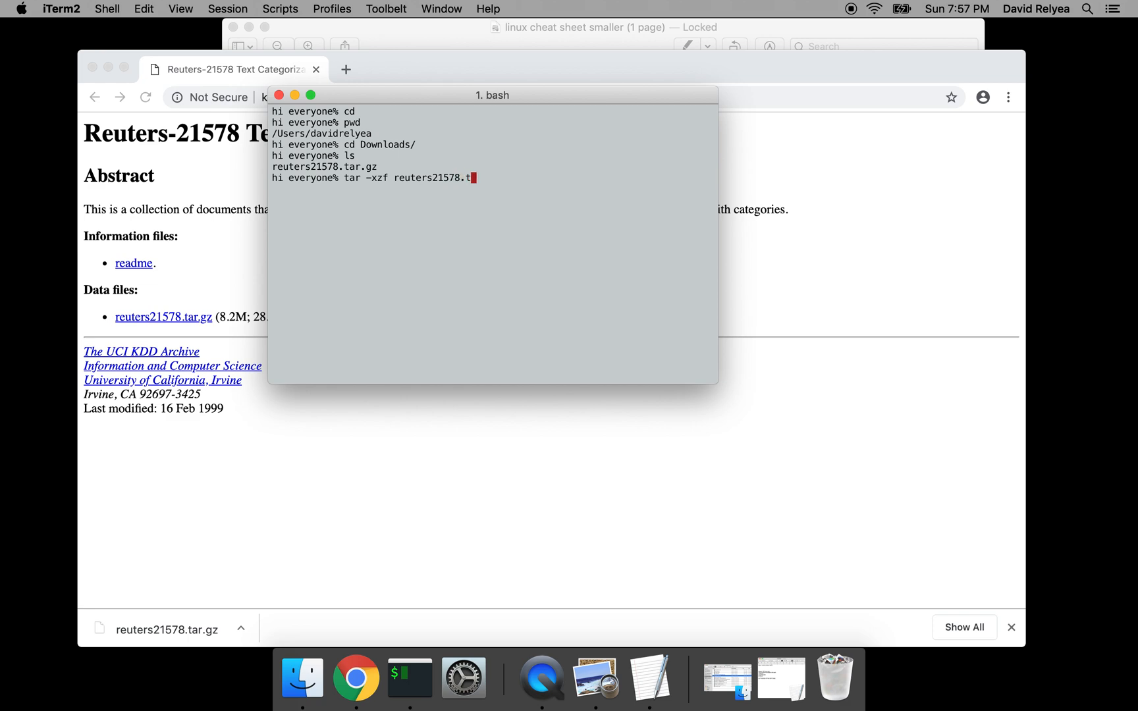
{"action": "type", "text": "ar.gz"}
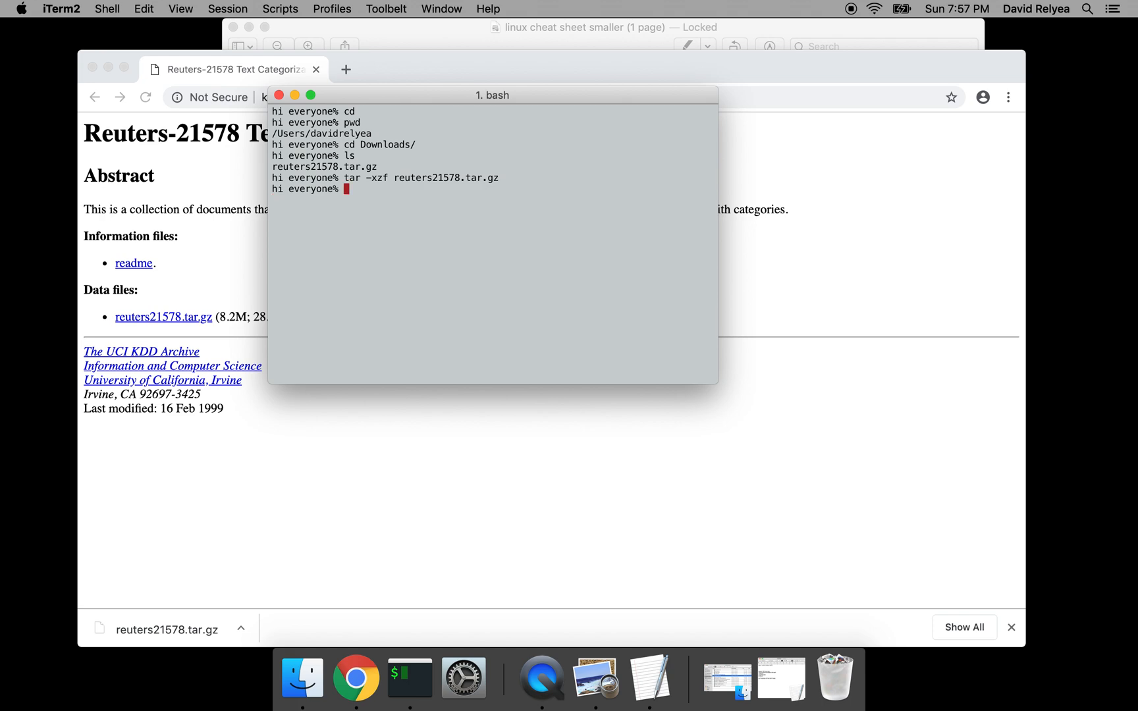
{"action": "type", "text": "ls"}
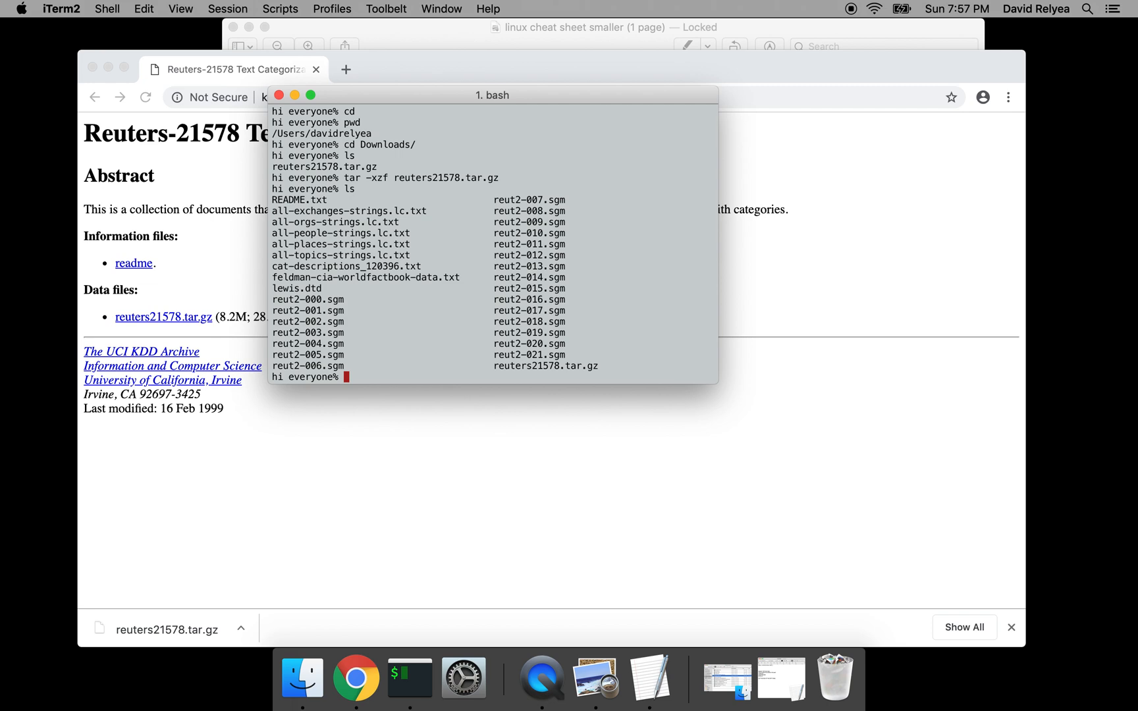
{"action": "type", "text": "mkdir"}
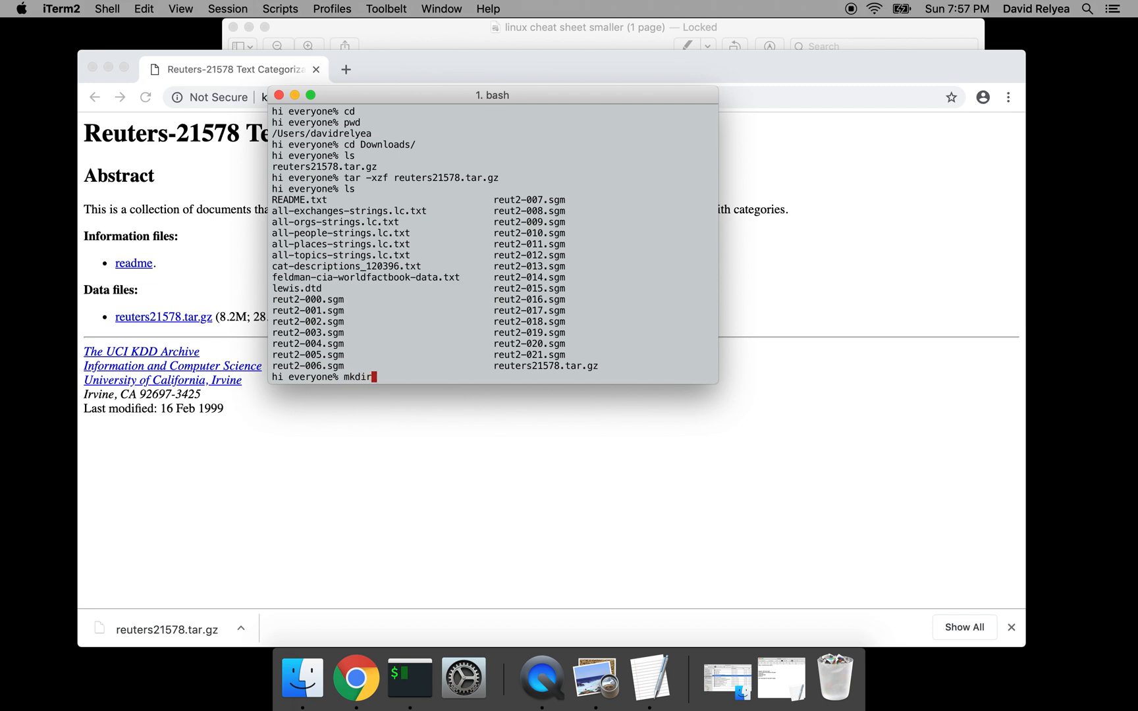
Create the reuters directory with reuters/sgms and reuters/txts subdirectories using mkdir
{"action": "type", "text": "reuters"}
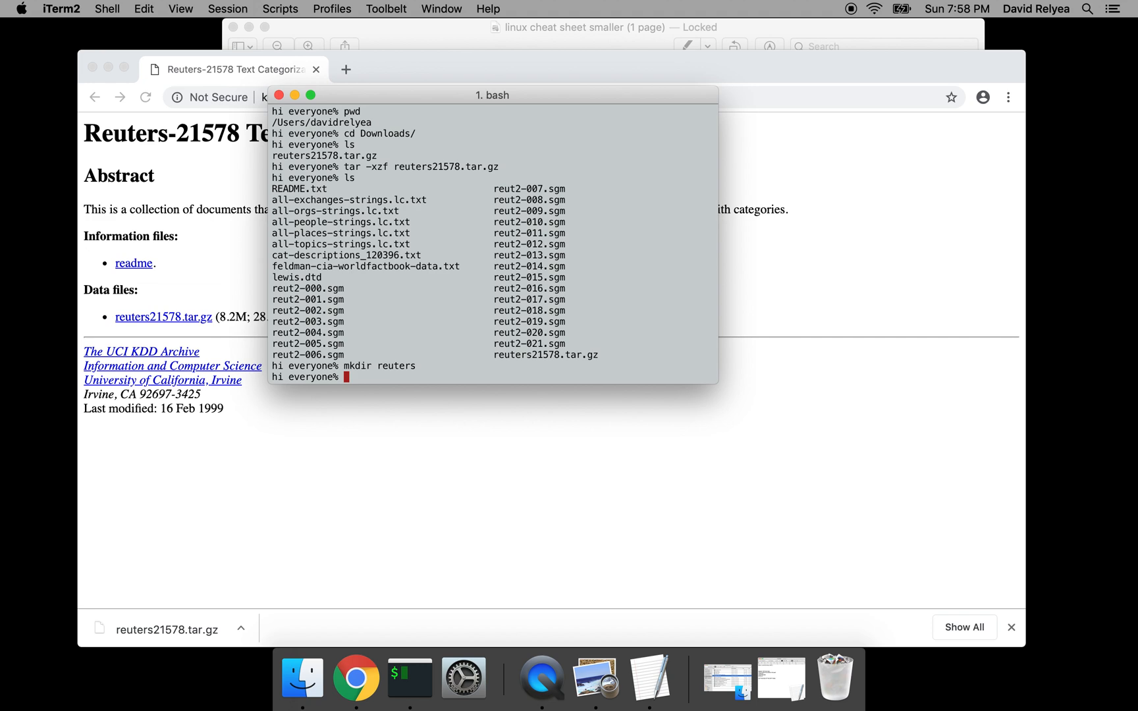
{"action": "type", "text": "mkdir reuters/"}
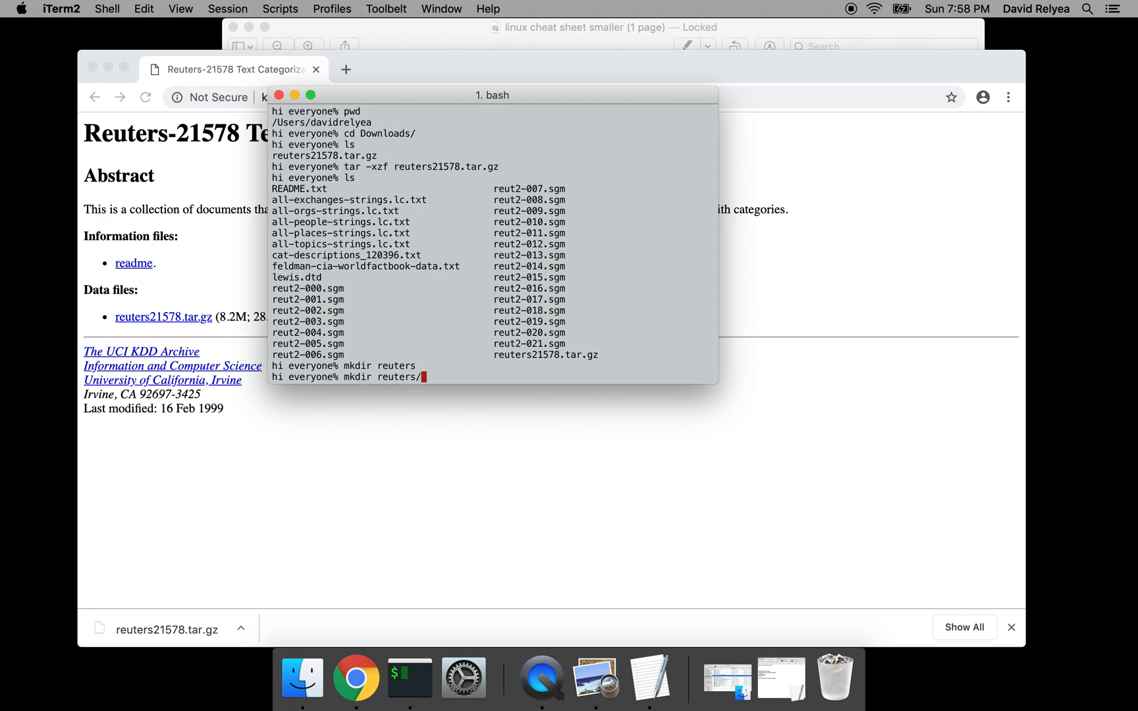
{"action": "type", "text": "sgms"}
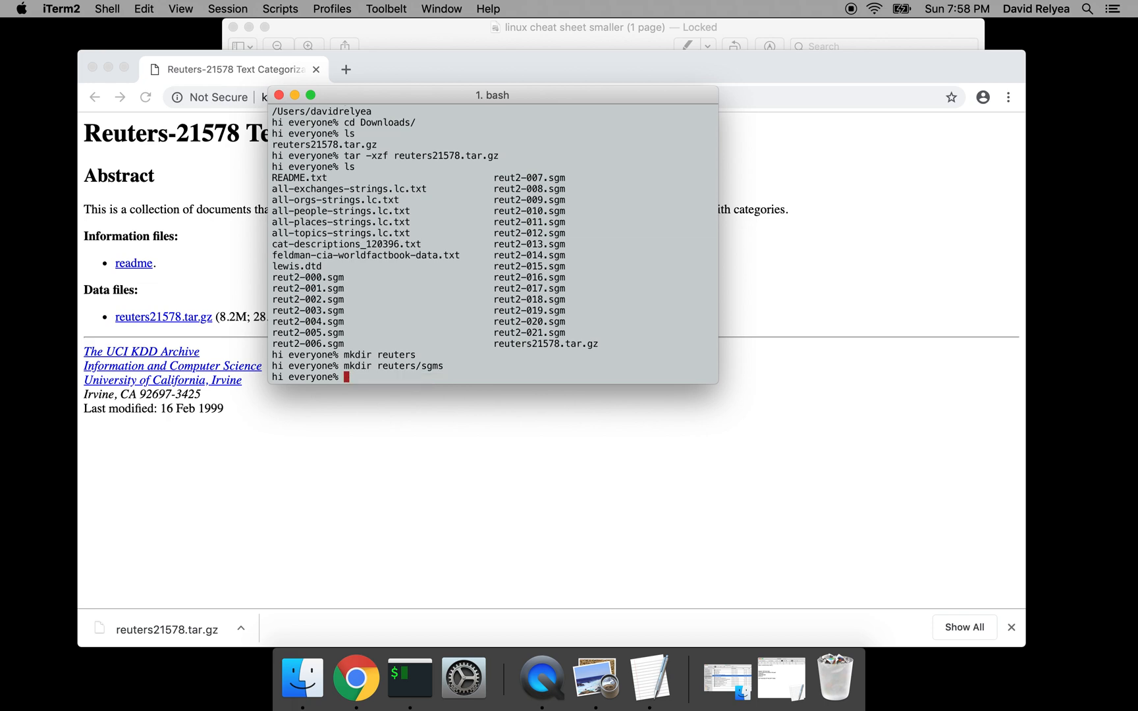
{"action": "type", "text": "mkdir reuters/sg"}
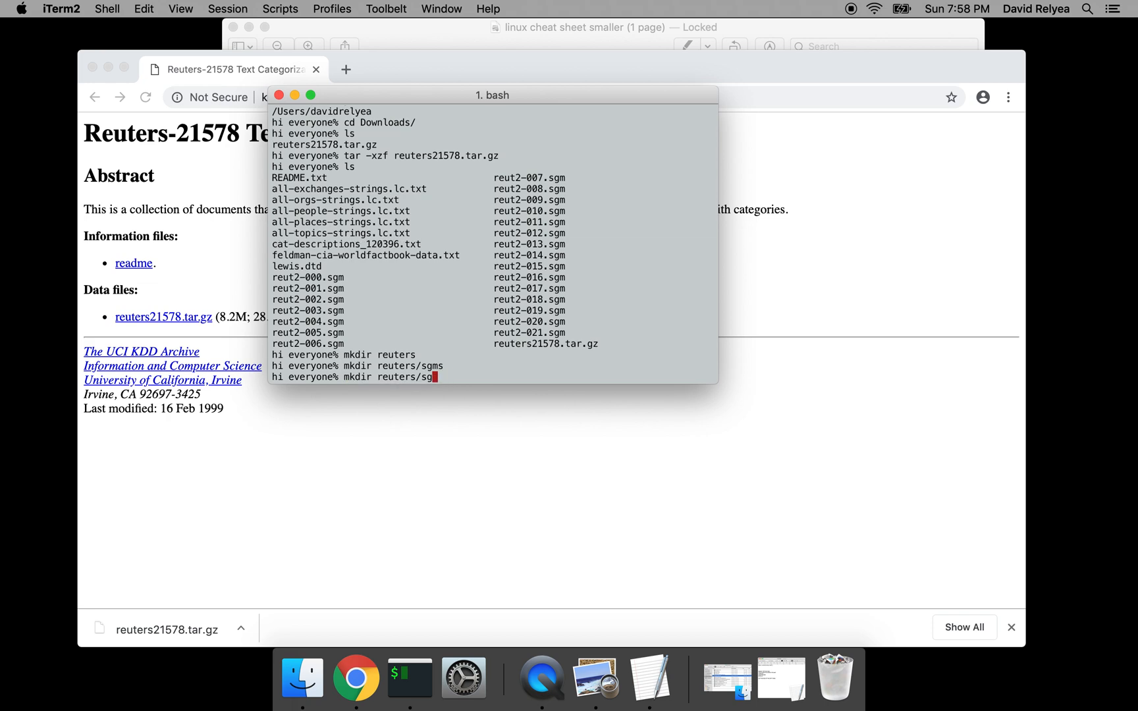
{"action": "type", "text": "txt"}
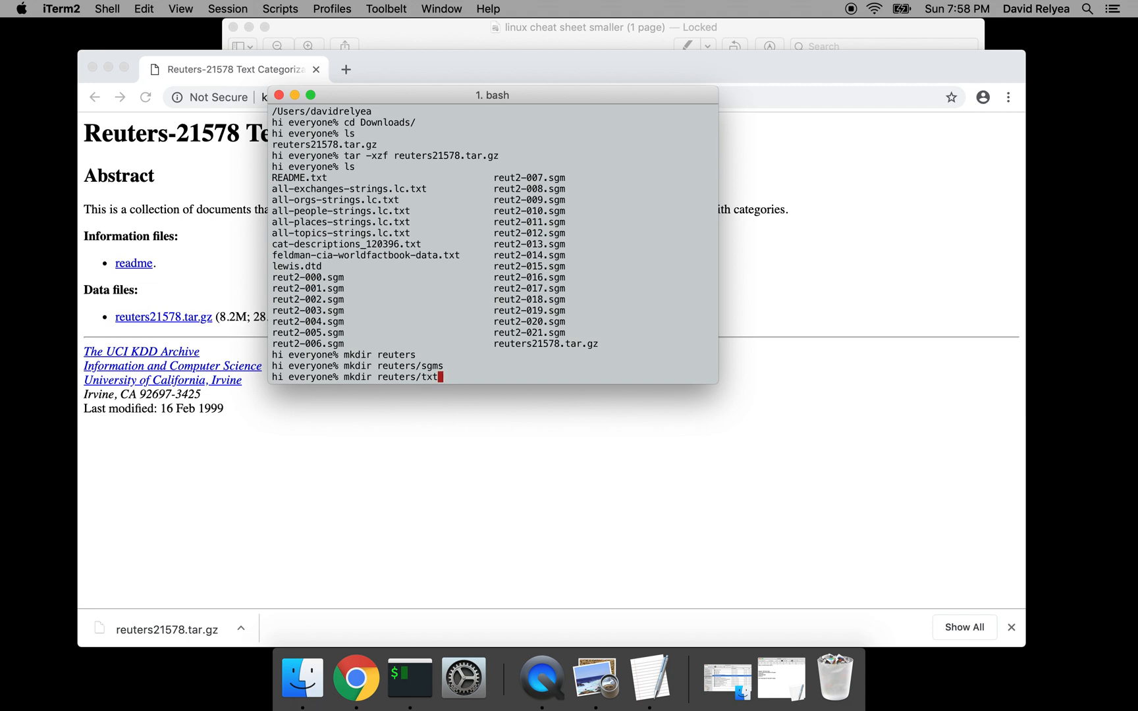
{"action": "type", "text": "s"}
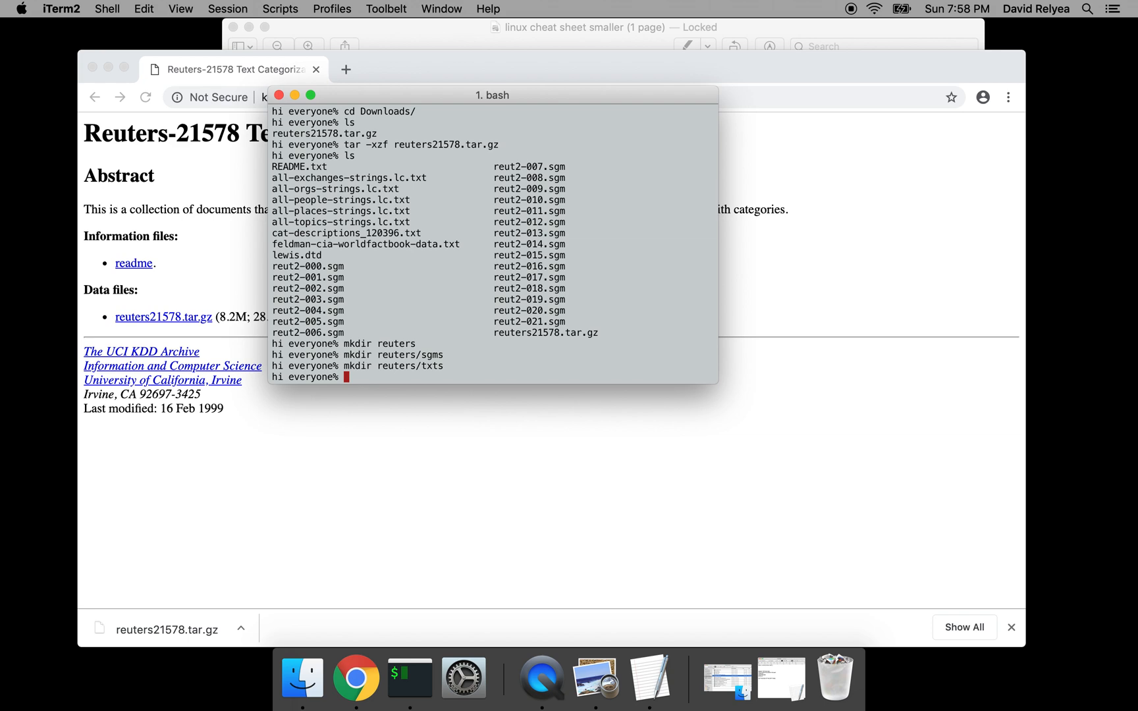
{"action": "type", "text": "cp"}
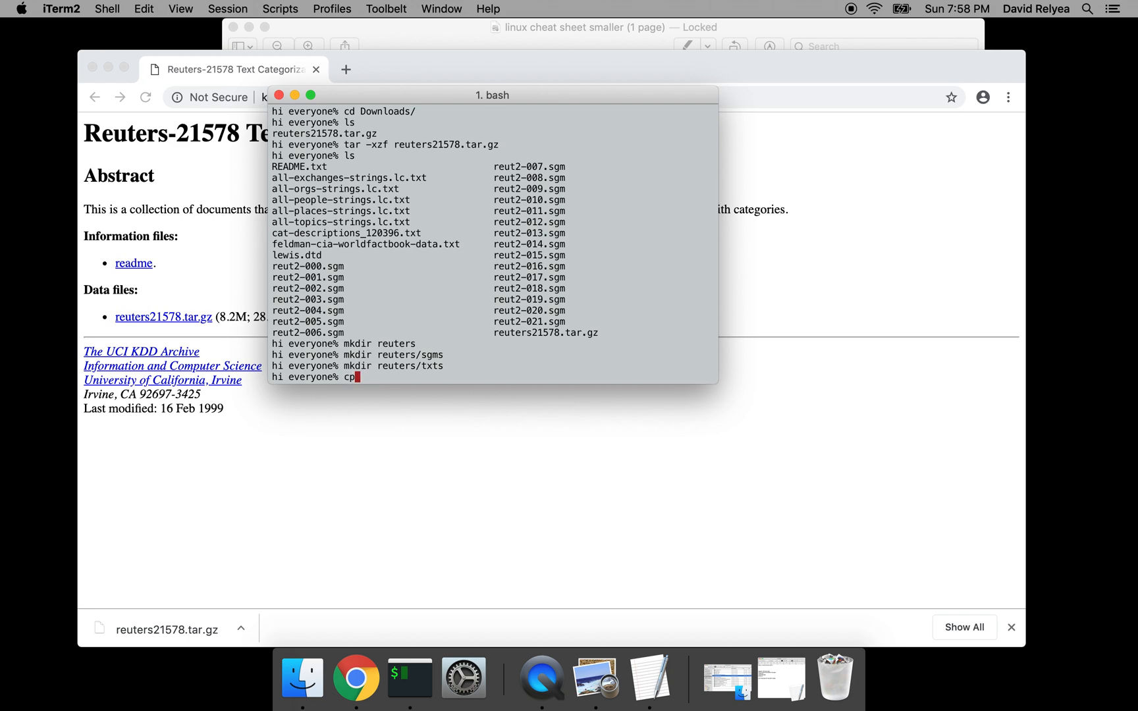
Move all .sgm files into reuters/sgms and all .txt files into reuters/txts, then list what remains
{"action": "type", "text": "mv"}
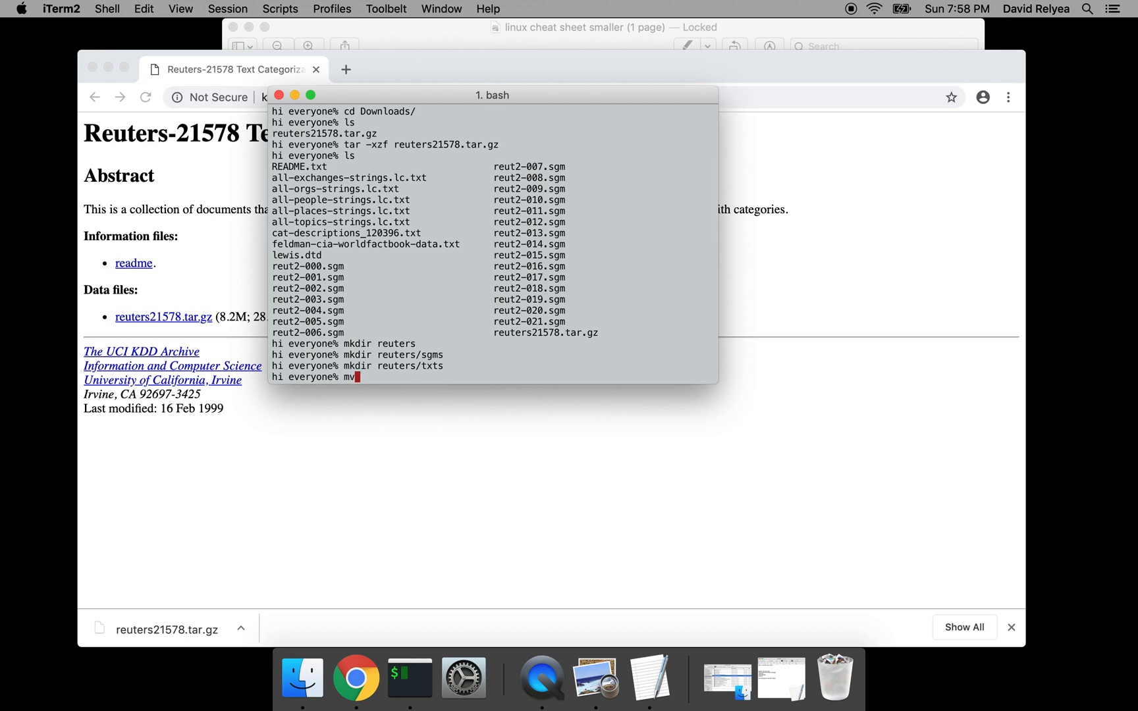
{"action": "type", "text": "*"}
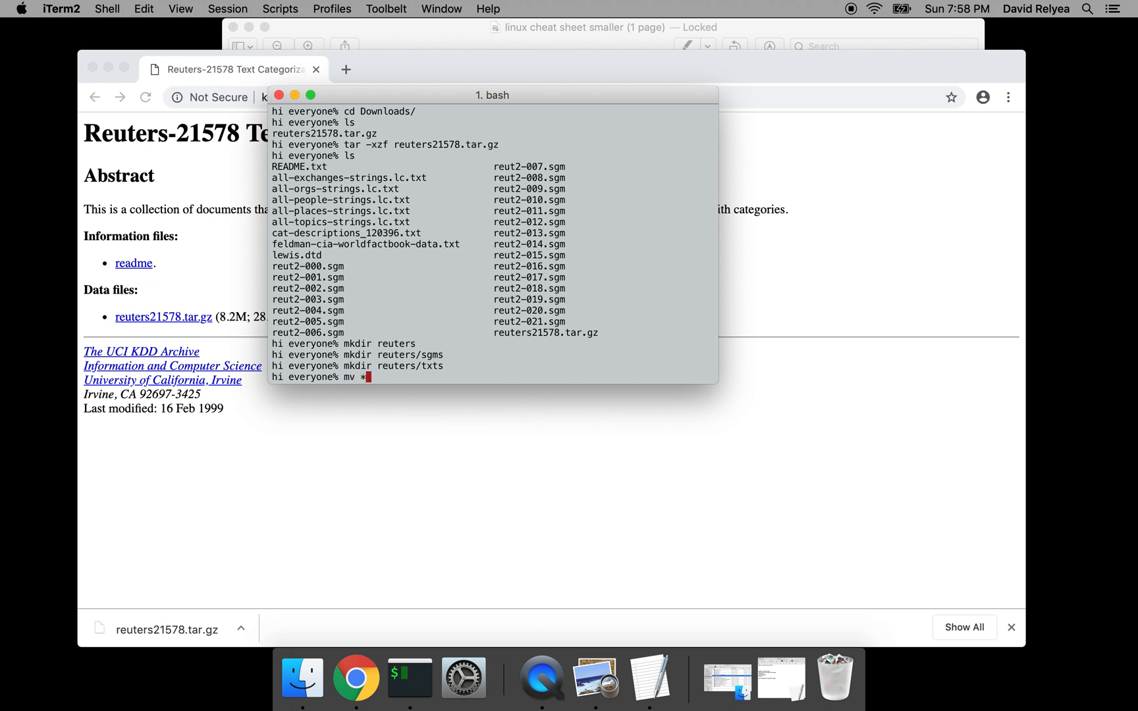
{"action": "type", "text": "."}
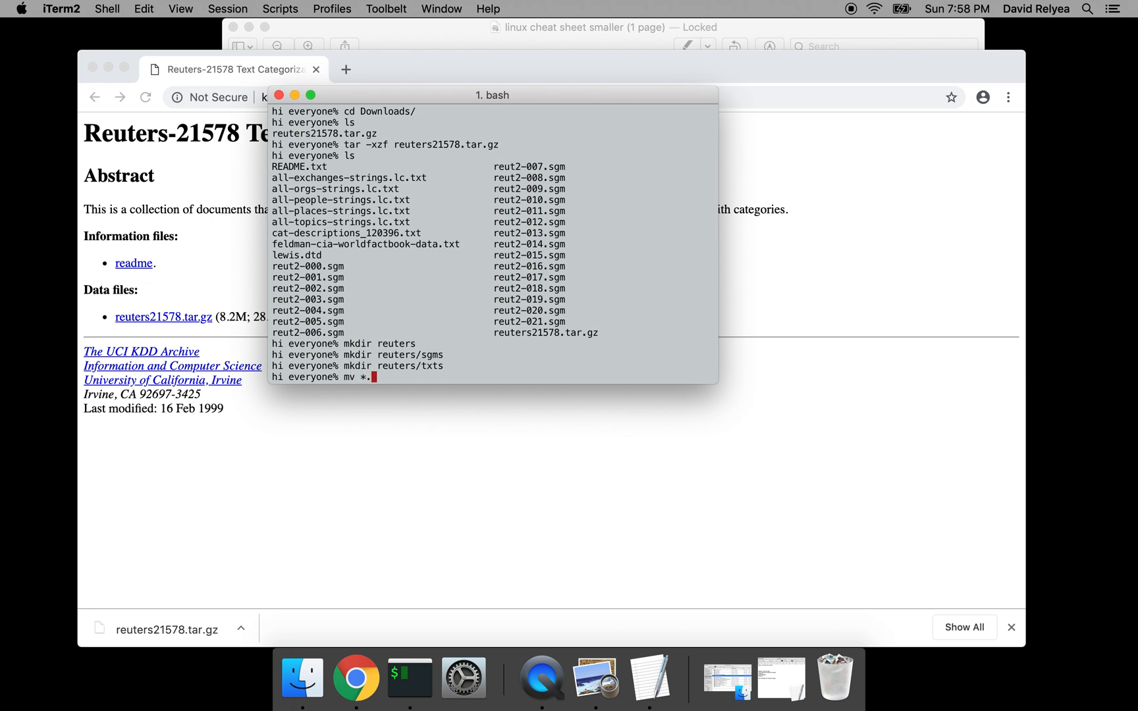
{"action": "type", "text": "sgm reuters/sgms/."}
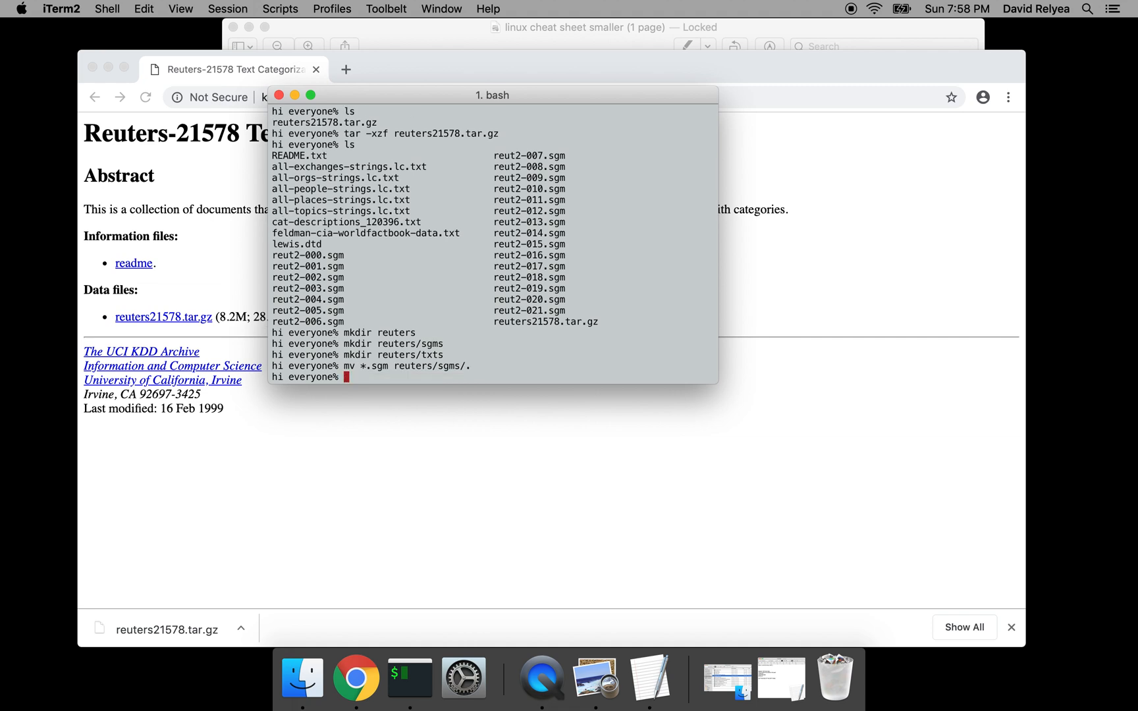
{"action": "type", "text": "mv *.sgm reuters/sgms/."}
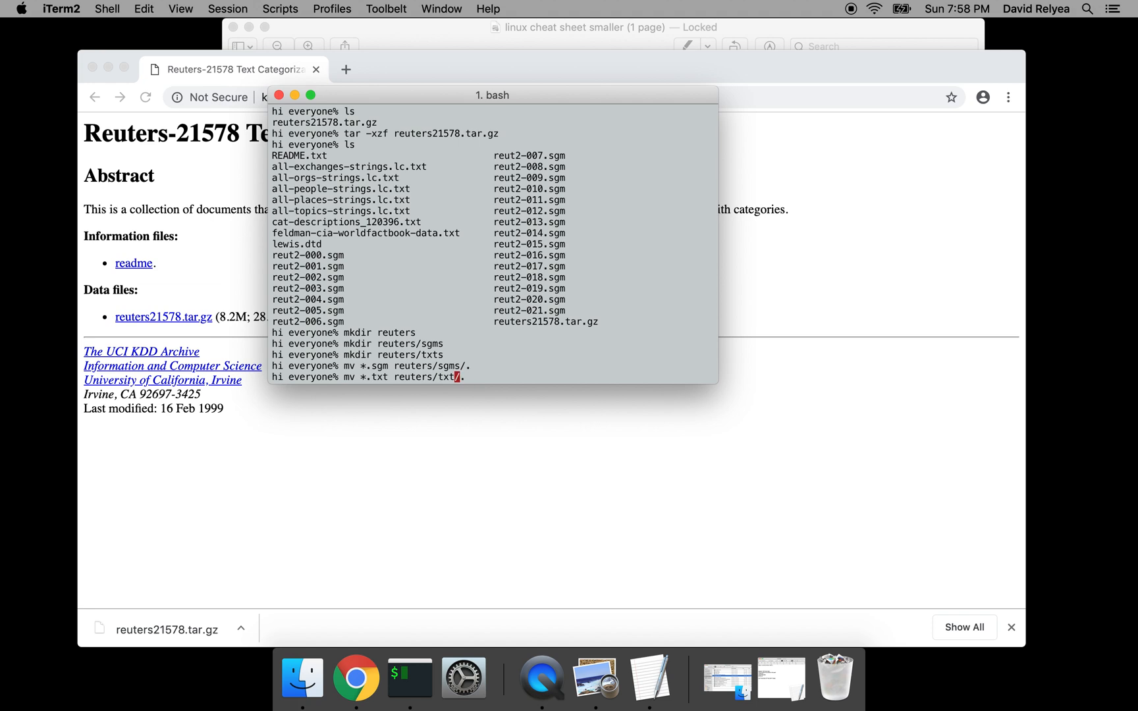
{"action": "type", "text": "s"}
{"action": "type", "text": "ls"}
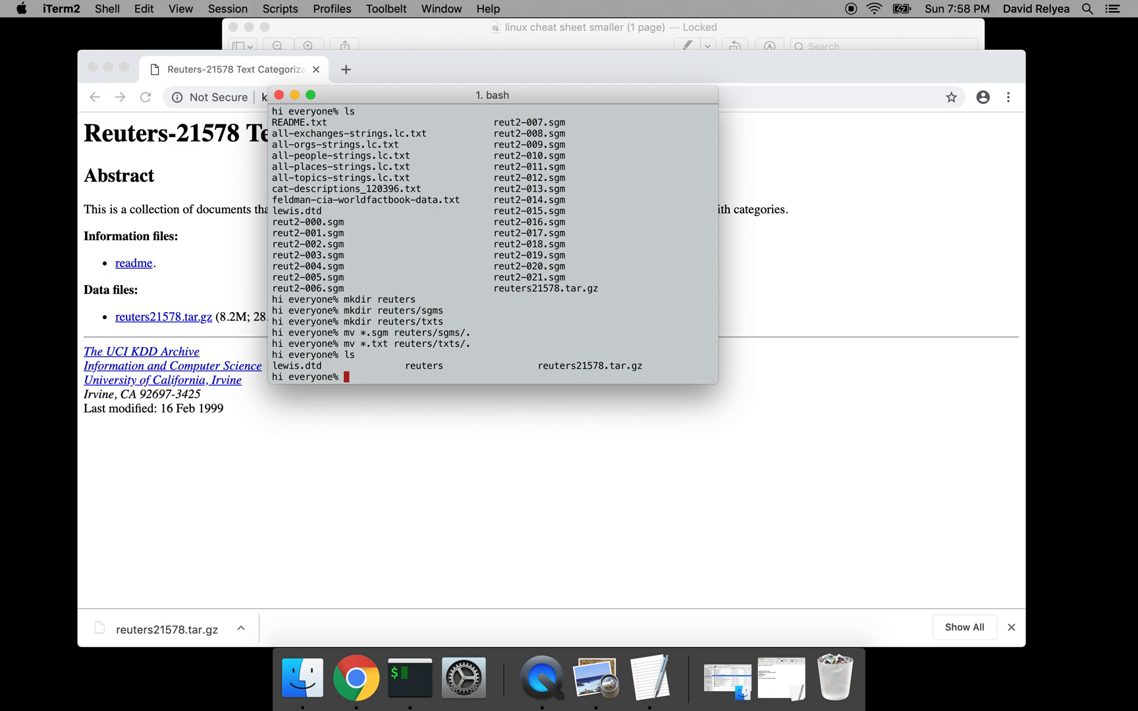
Move lewis.dtd into the reuters folder
{"action": "type", "text": "mv lewis.dtd reuters"}
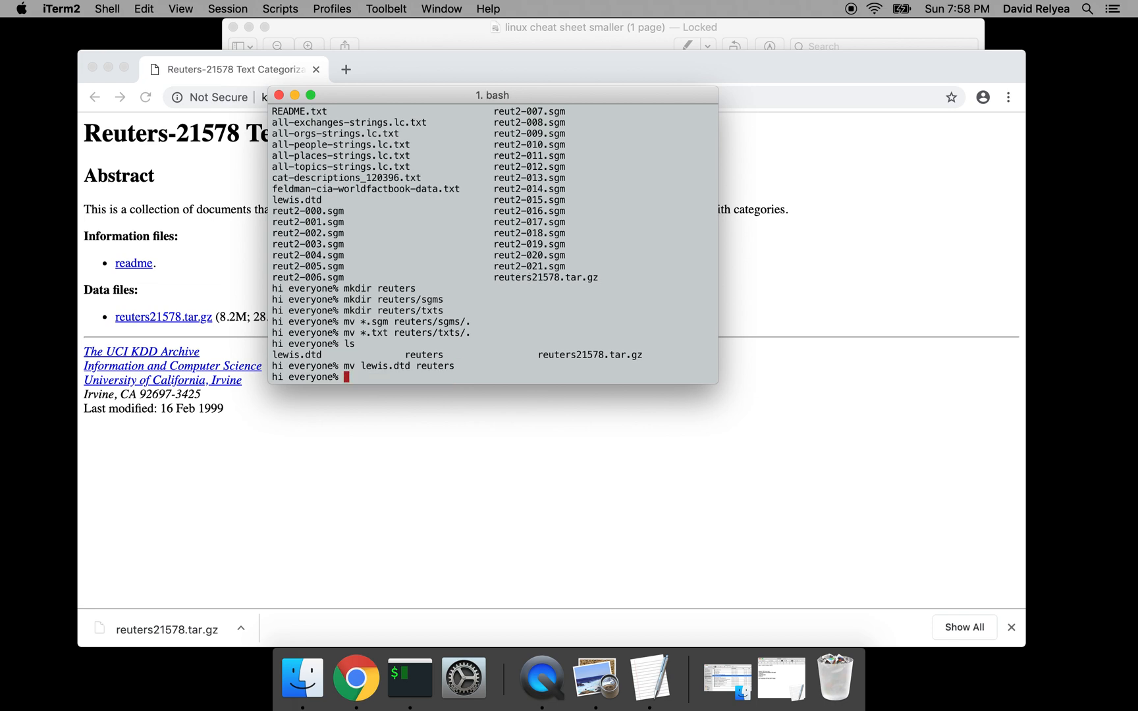
Change into reuters and list it to confirm lewis.dtd, sgms and txts are there
{"action": "type", "text": "cd reuters"}
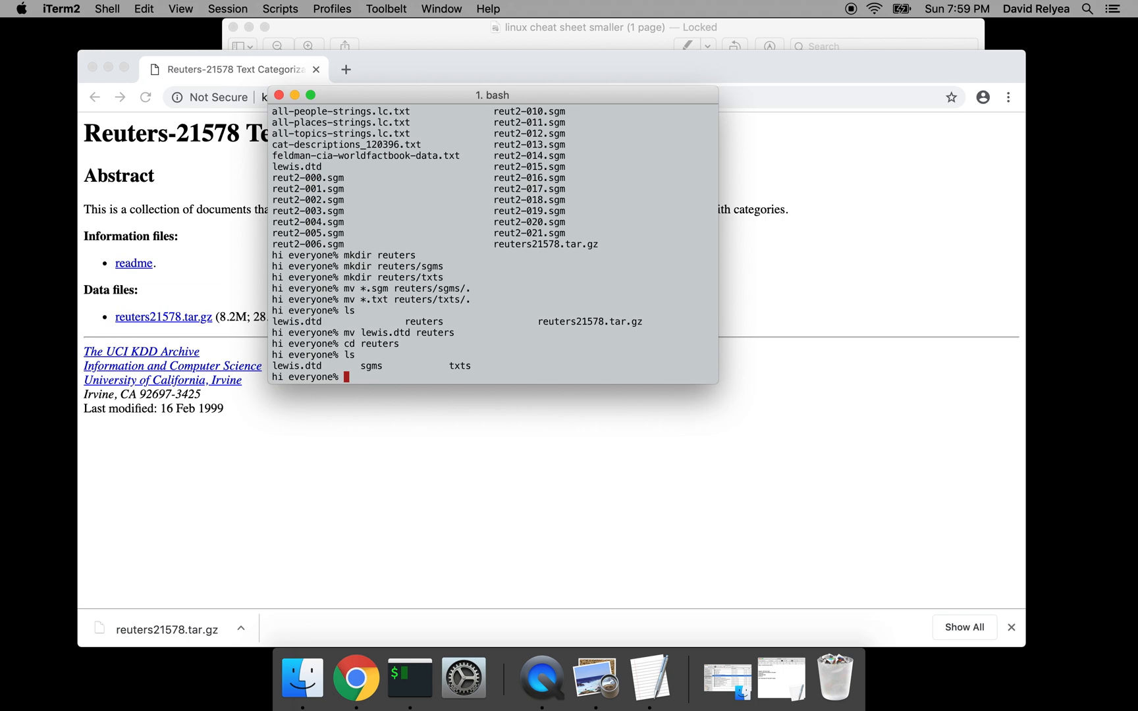
{"action": "mouse_move", "coordinate": [640, 152]}
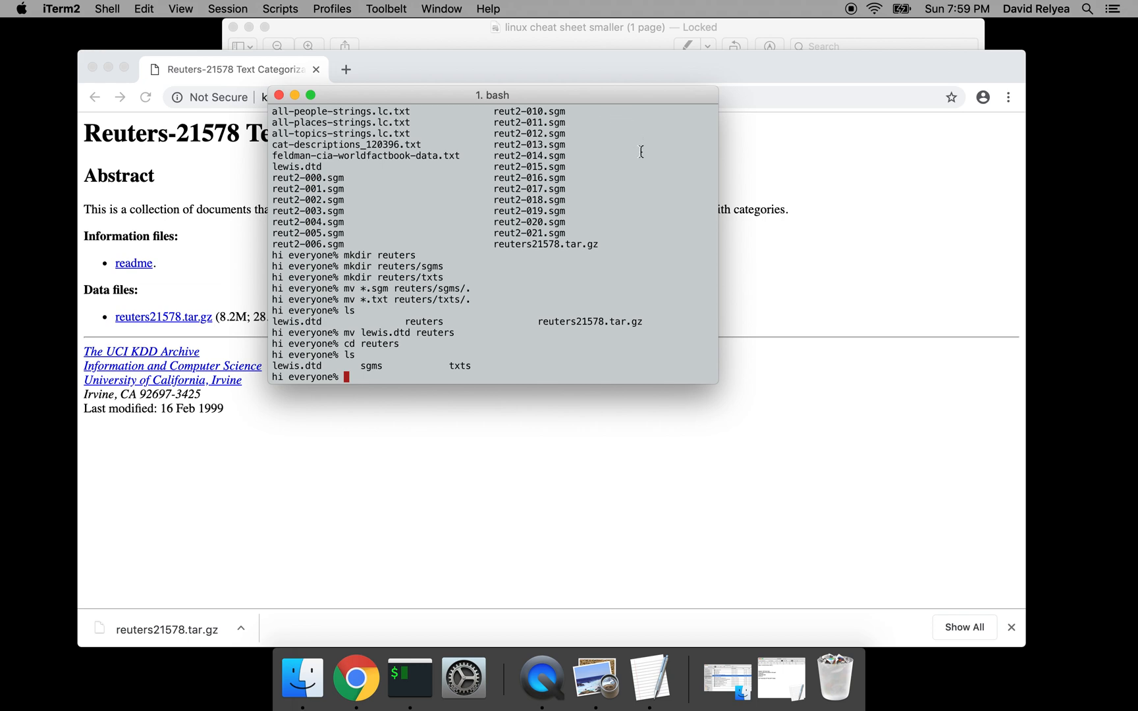